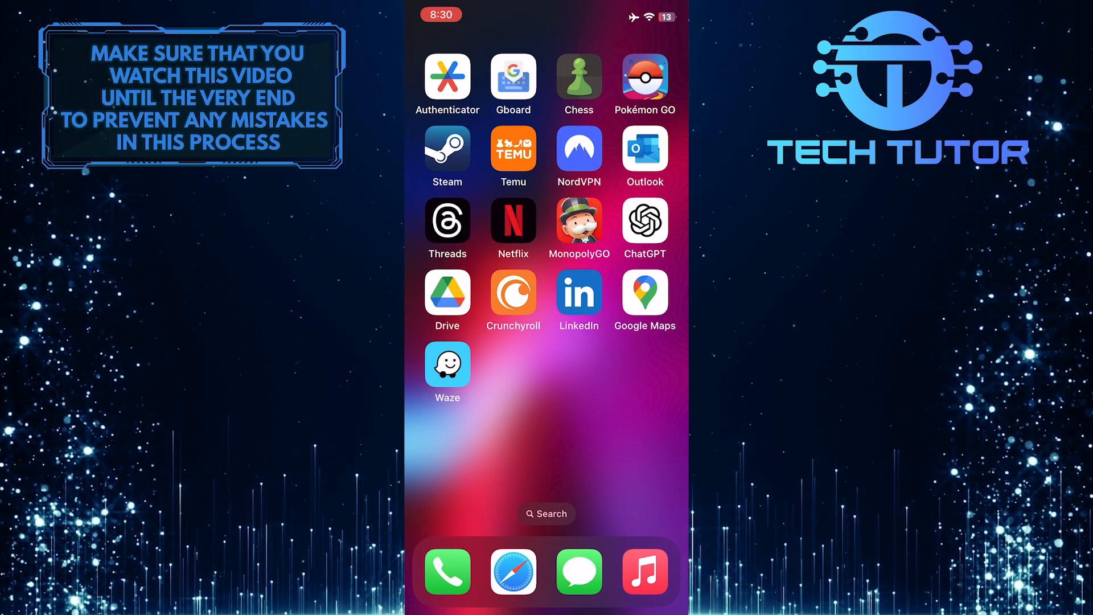
Step: Launch Waze from the iOS home screen to reach its map and destination search
{"action": "left_click", "coordinate": [447, 363]}
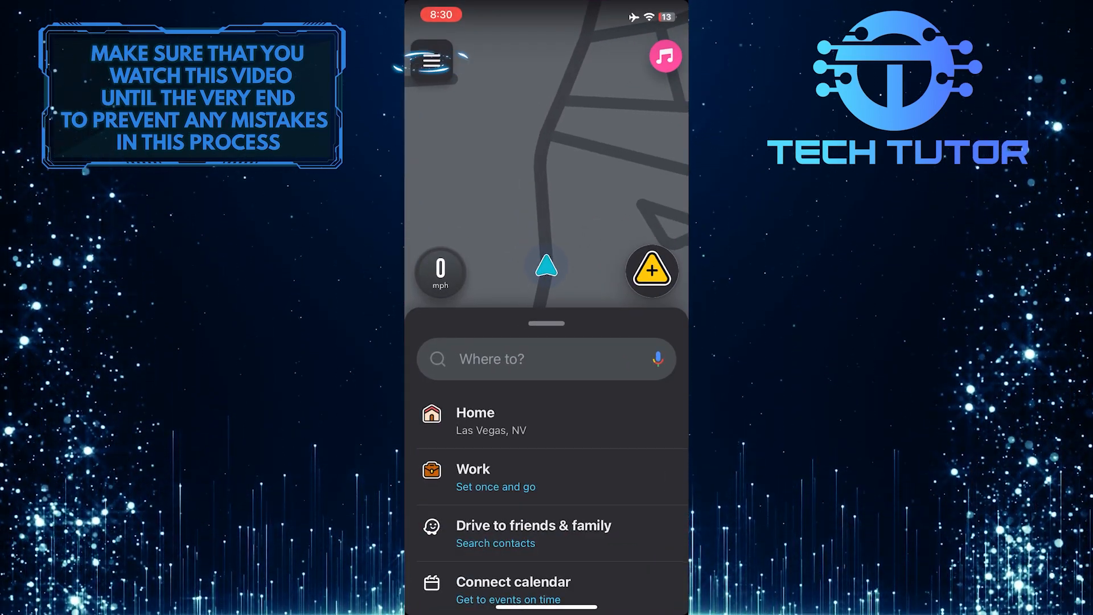
Step: Open the main menu, then the settings for Account and login
{"action": "left_click", "coordinate": [431, 59]}
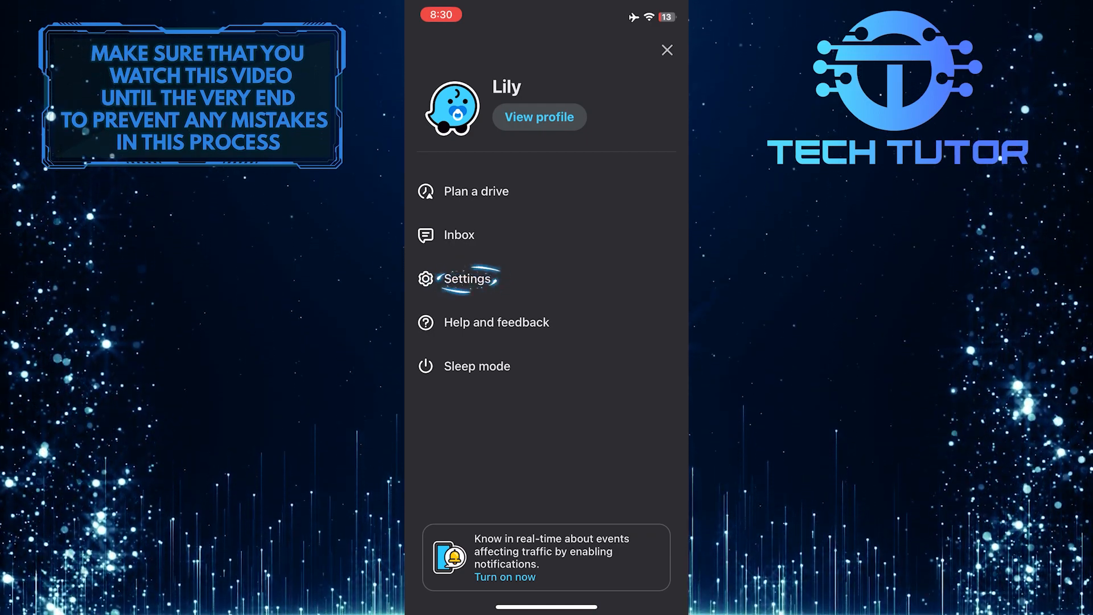
{"action": "left_click", "coordinate": [467, 279]}
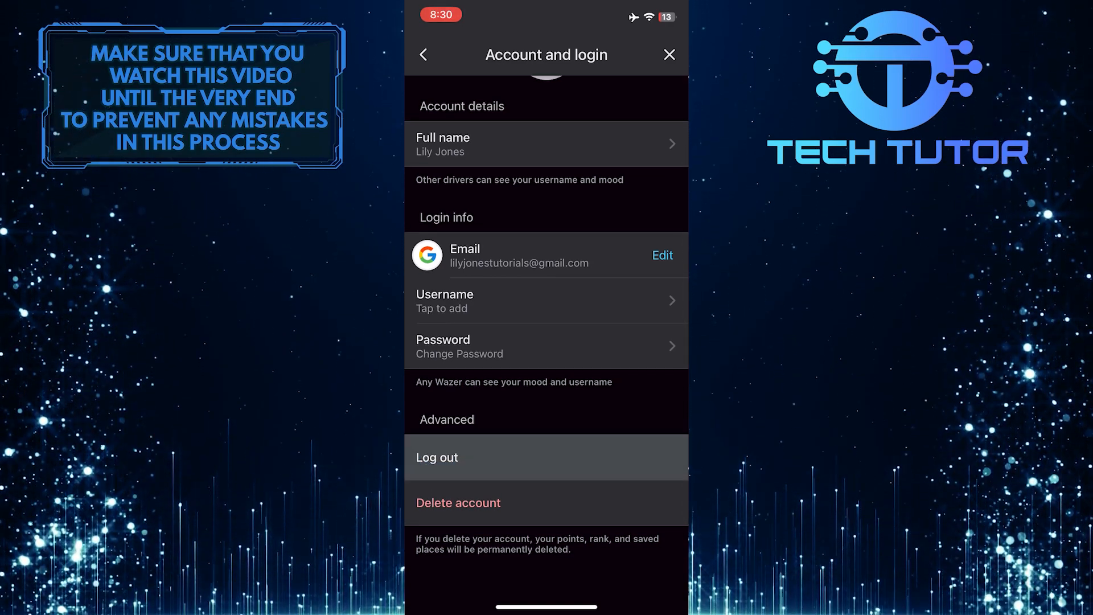
Step: Choose Log out under Advanced and confirm it in the dialog
{"action": "left_click", "coordinate": [546, 457]}
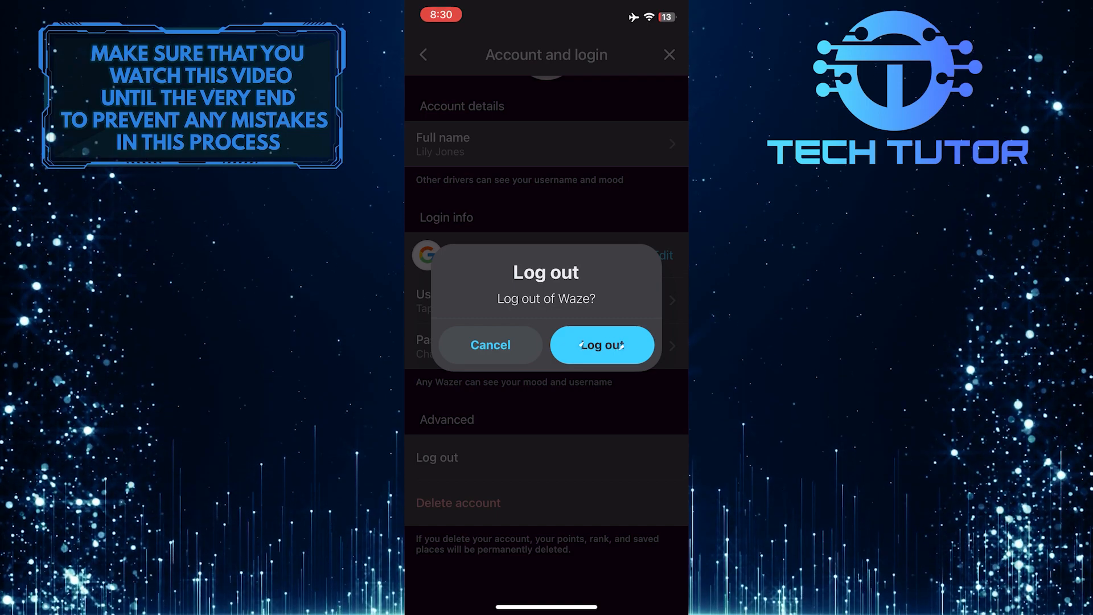
{"action": "left_click", "coordinate": [601, 344]}
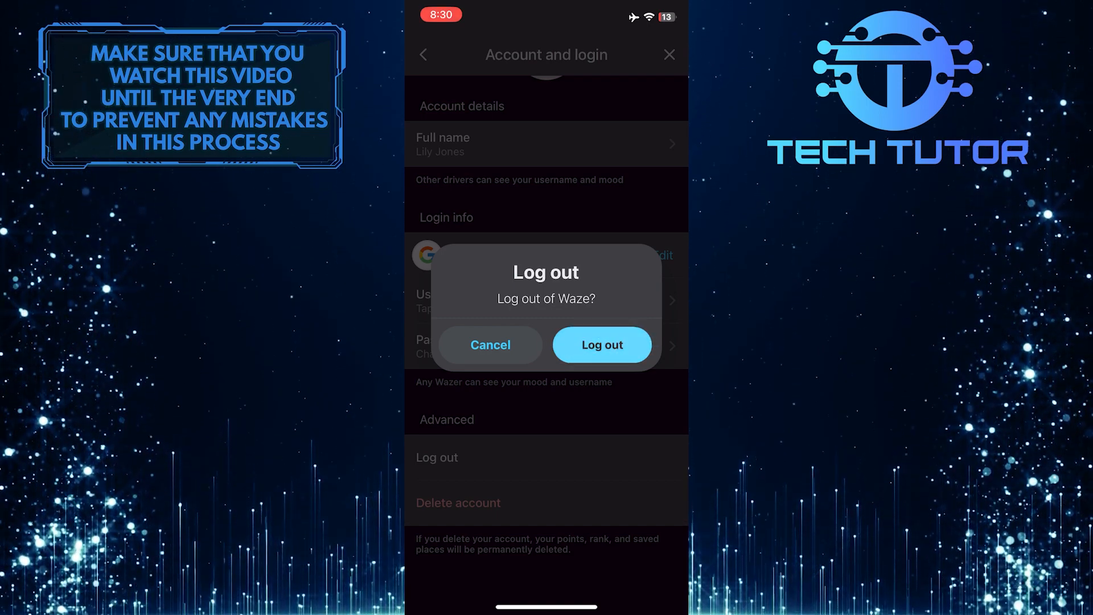
{"action": "left_click", "coordinate": [601, 344]}
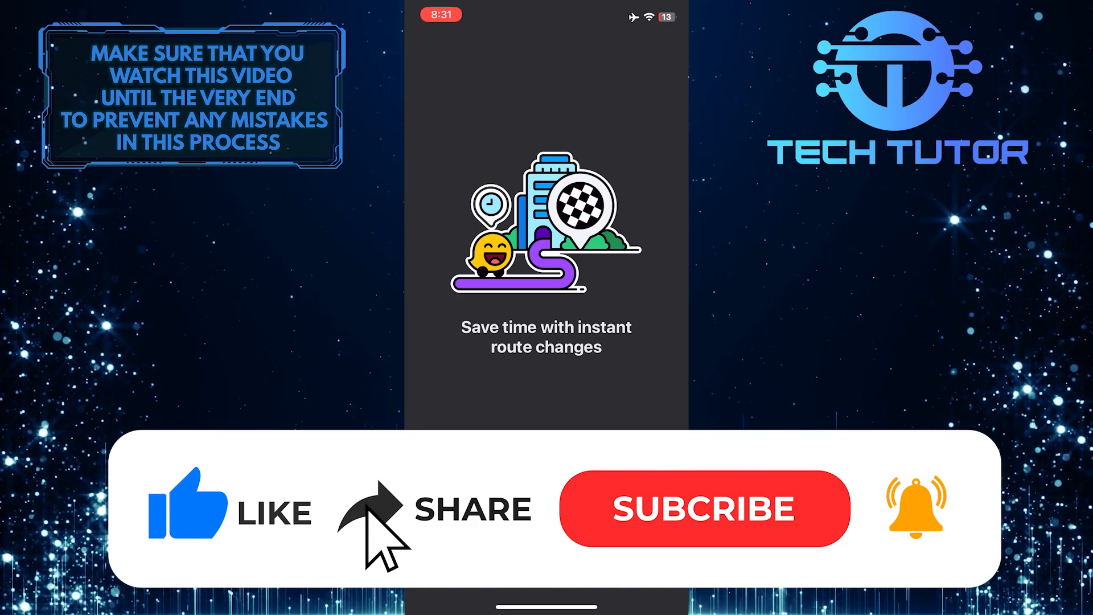
Step: Tap the signed-out welcome screen about instant route changes while logout completes
{"action": "left_click", "coordinate": [705, 507]}
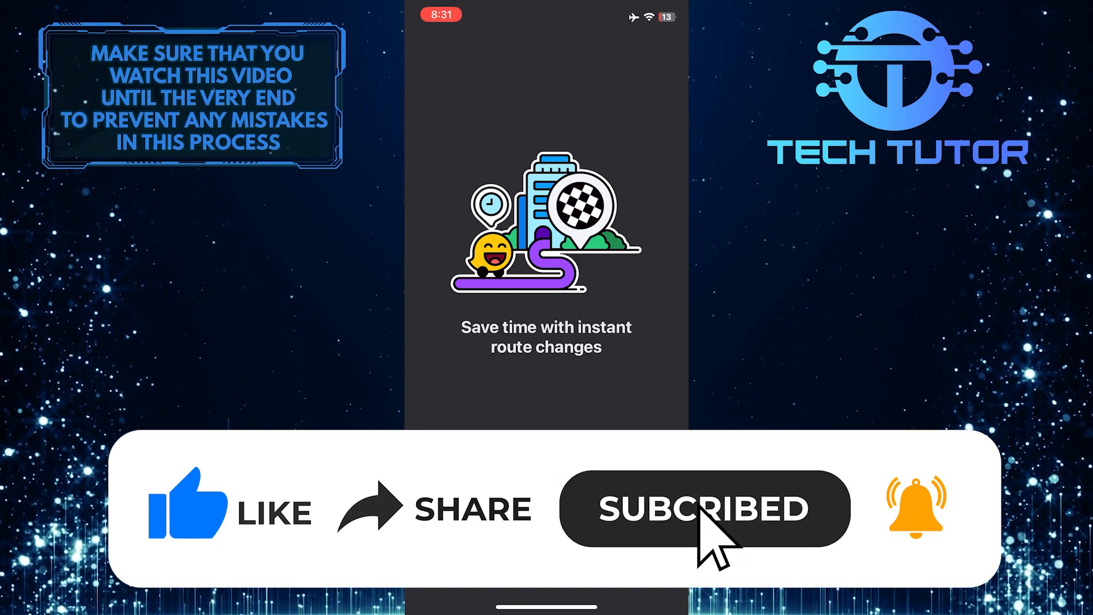